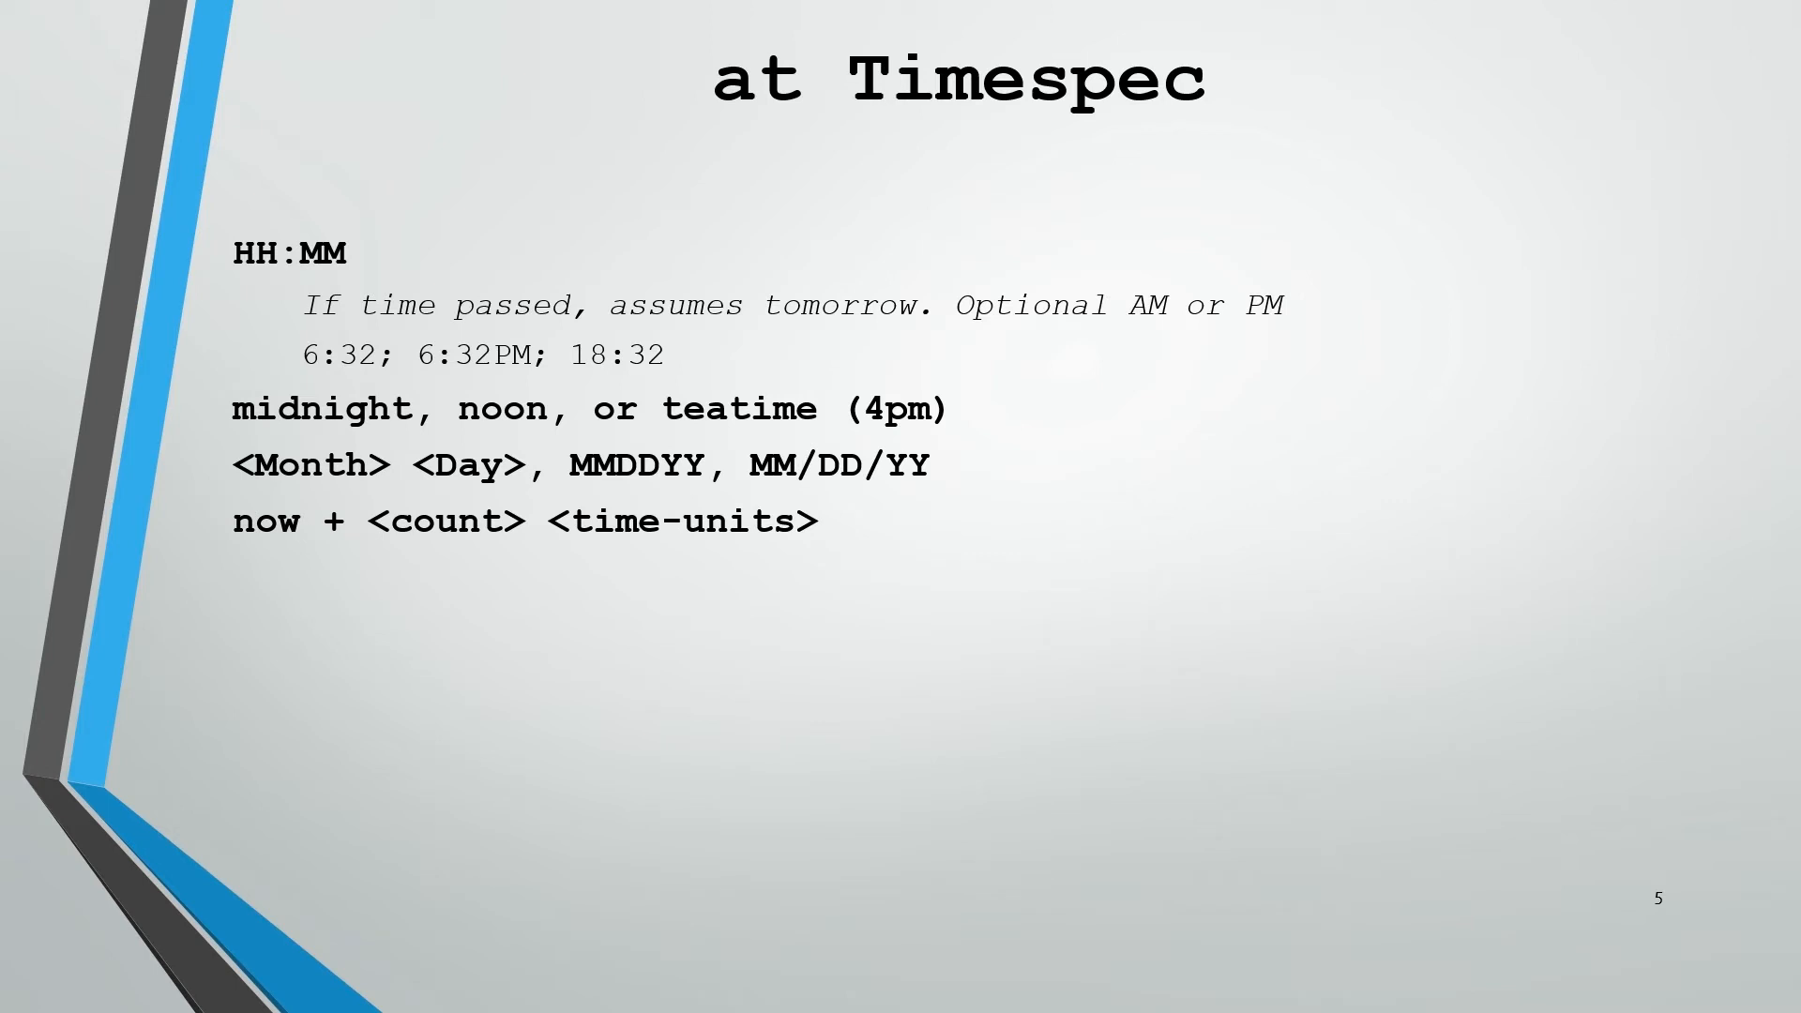
# Advance to slide 20, showing the hourly job and hourly snapshots skipping 3 AM.
pyautogui.press('Right')
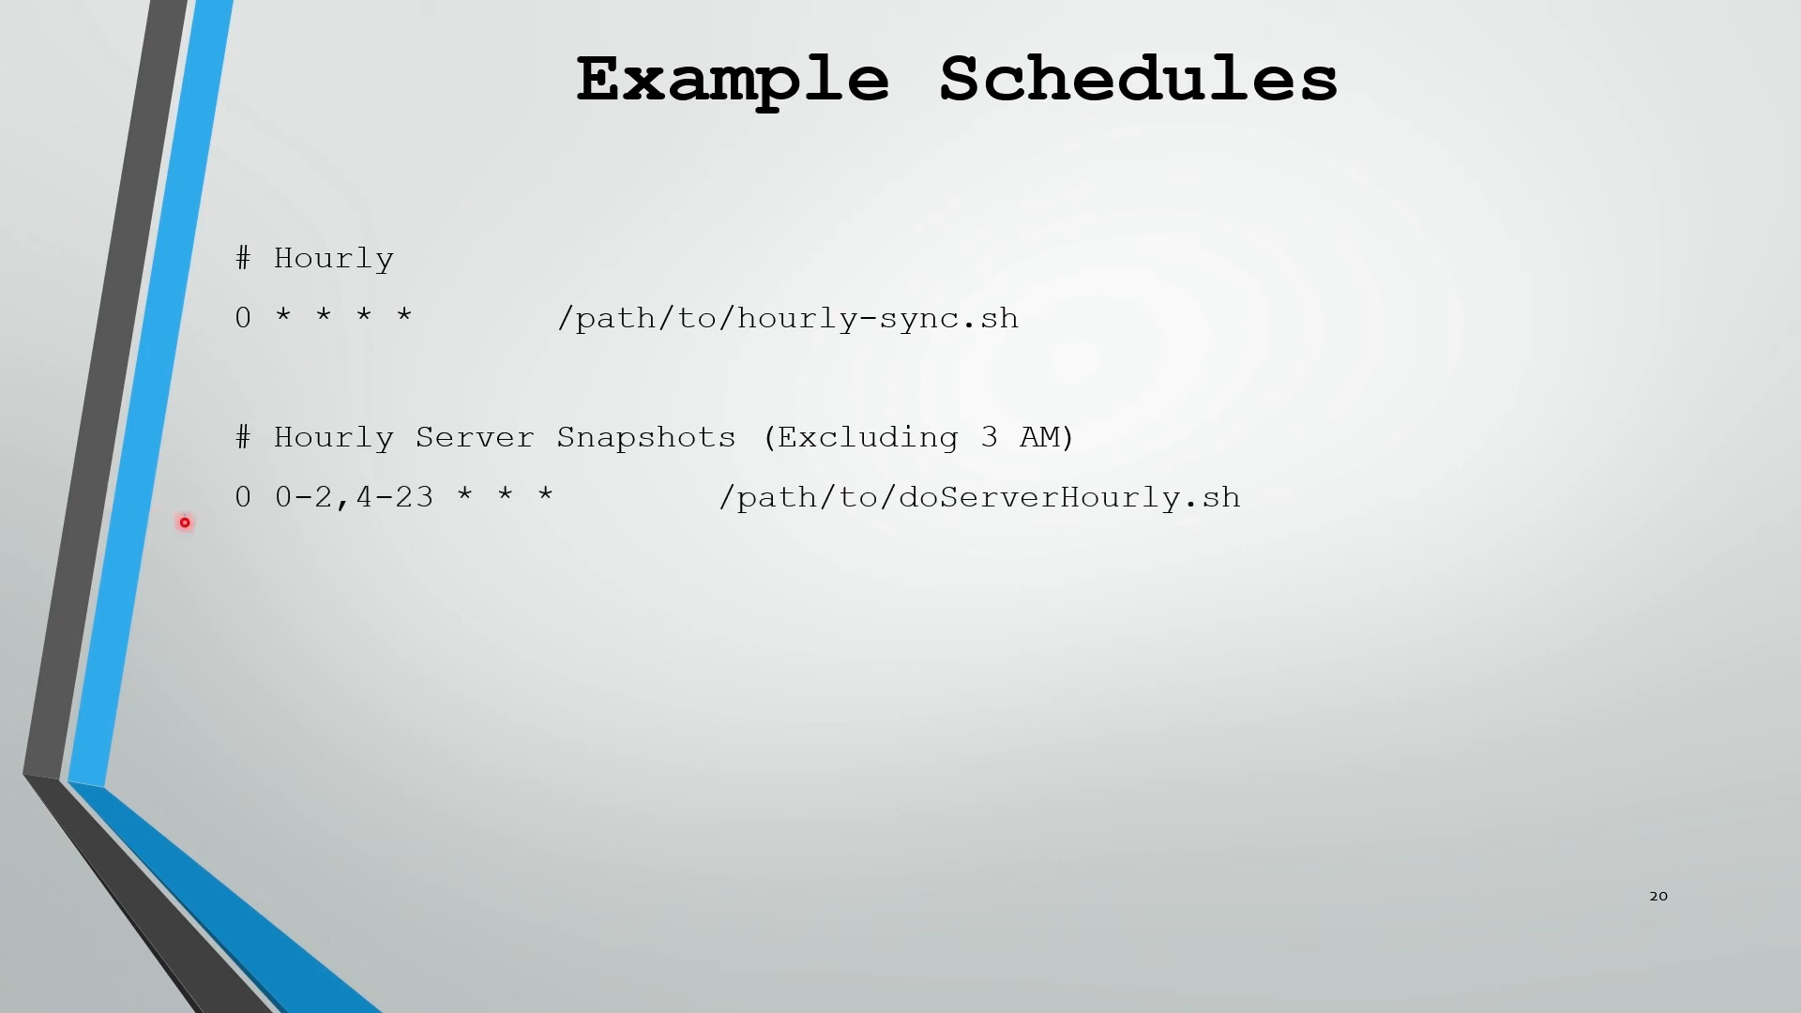
pyautogui.moveTo(304, 536)
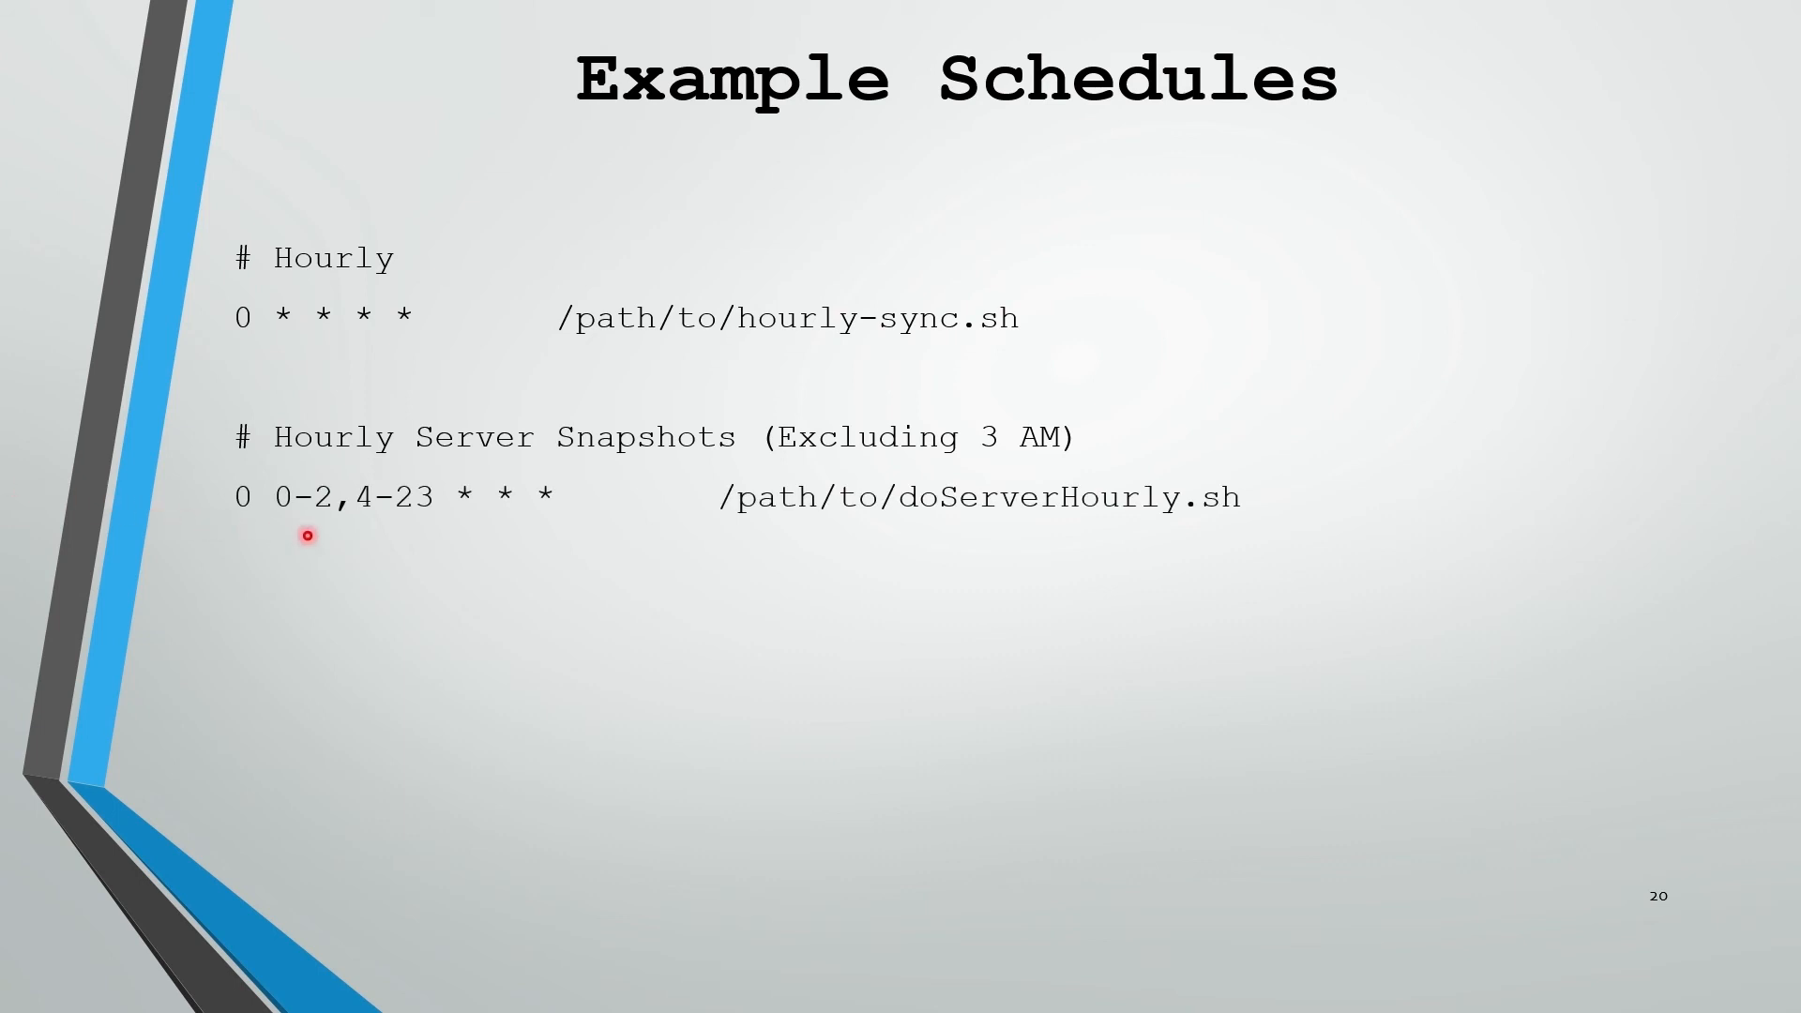